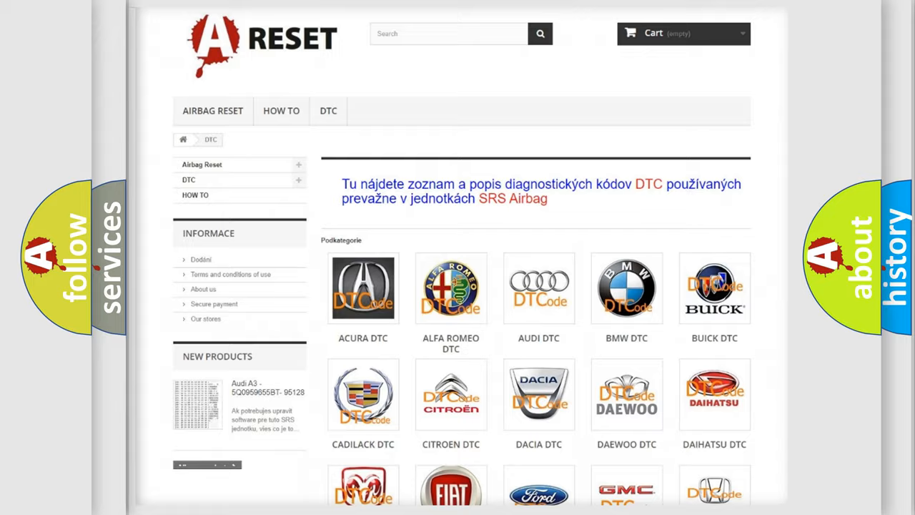
# Open the Lincoln DTC tile and scroll through its codes such as B0001:11 and B1213
pyautogui.scroll(-3)
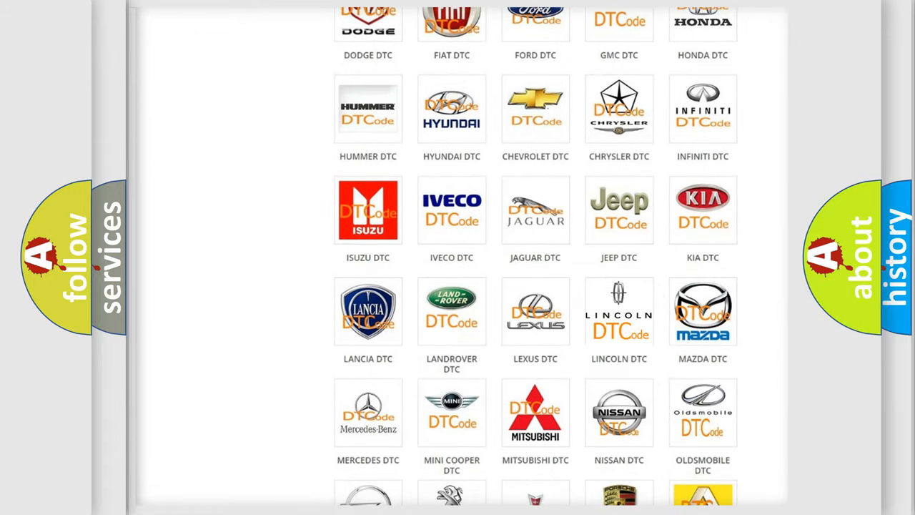
pyautogui.click(619, 311)
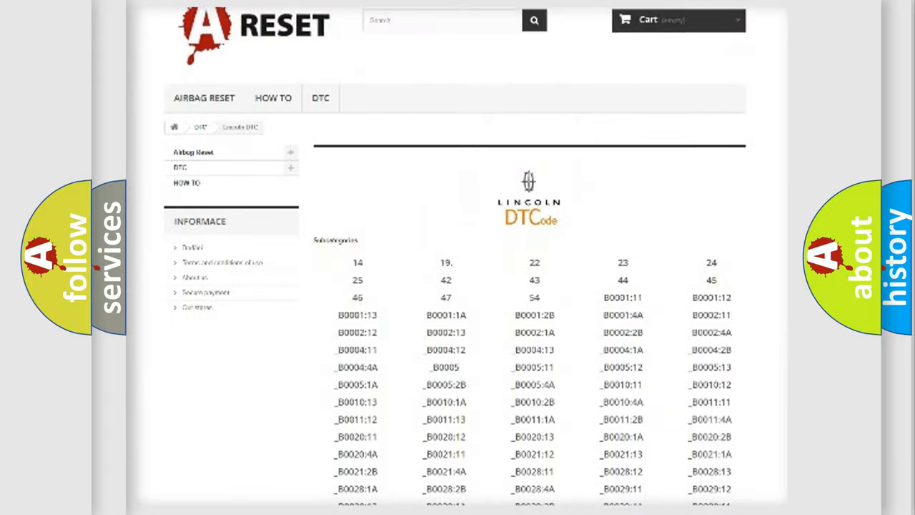
pyautogui.scroll(-3)
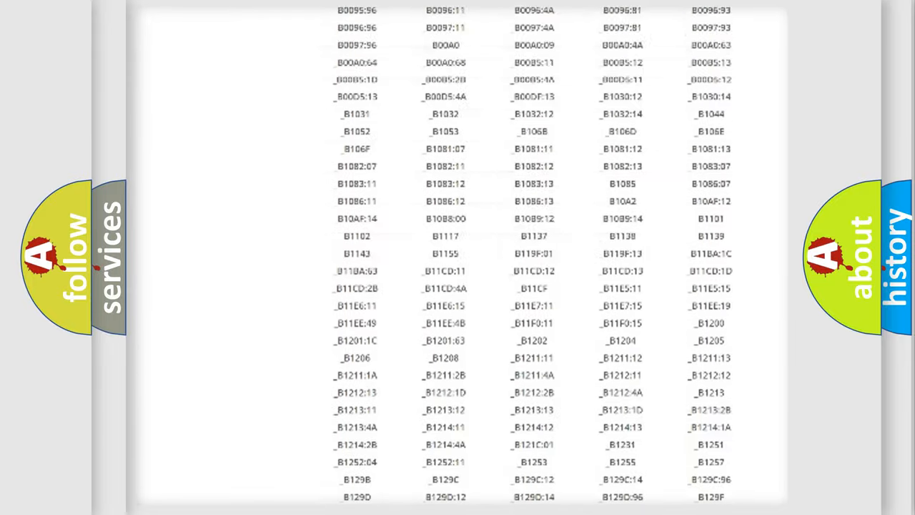
pyautogui.scroll(3)
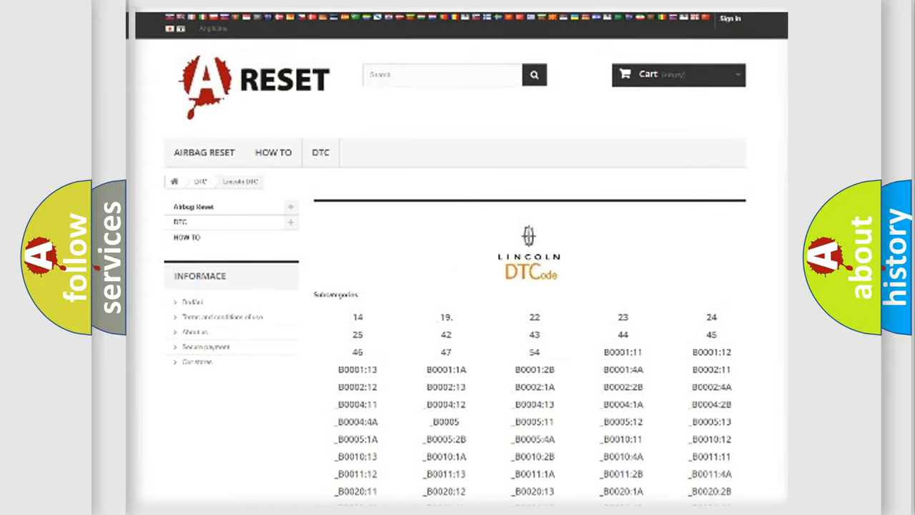